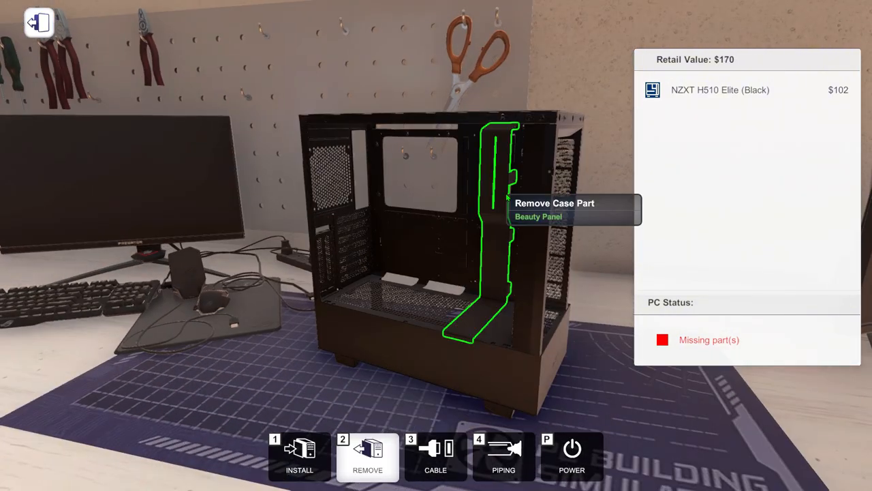
Remove the beauty panel and PCI cover from the NZXT H510 Elite case.
left_click(498, 198)
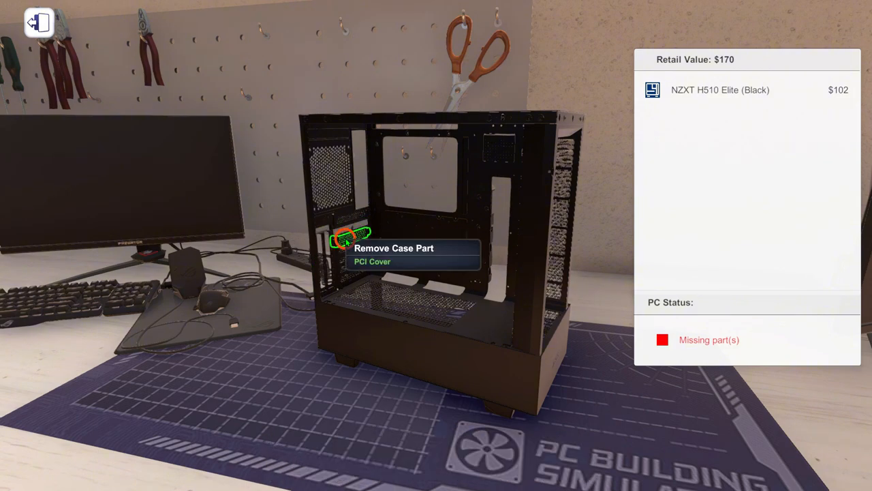
left_click(344, 243)
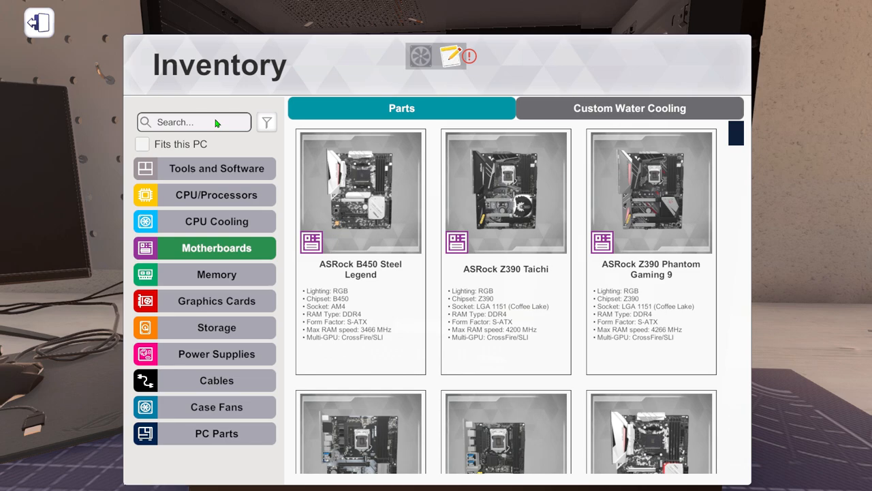
Install the MSI Z270 Gaming Pro Carbon found via 'msi', open its CPU shield, and return to inventory.
type("msi")
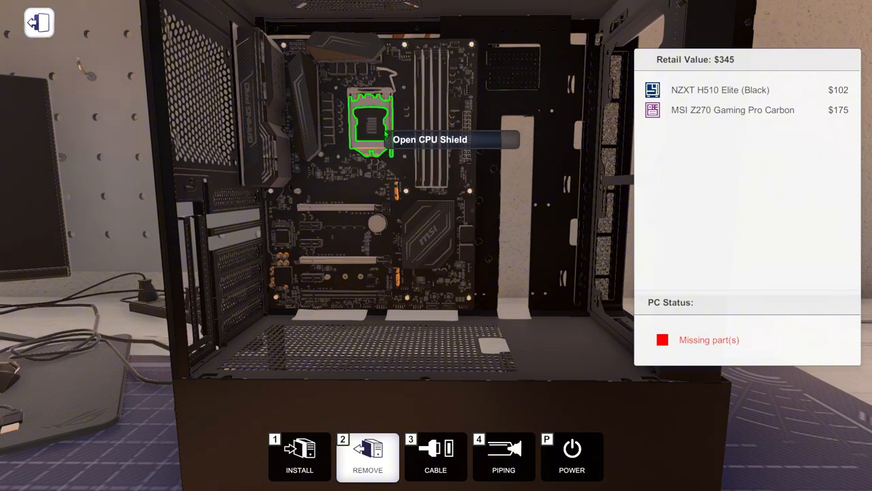
left_click(368, 125)
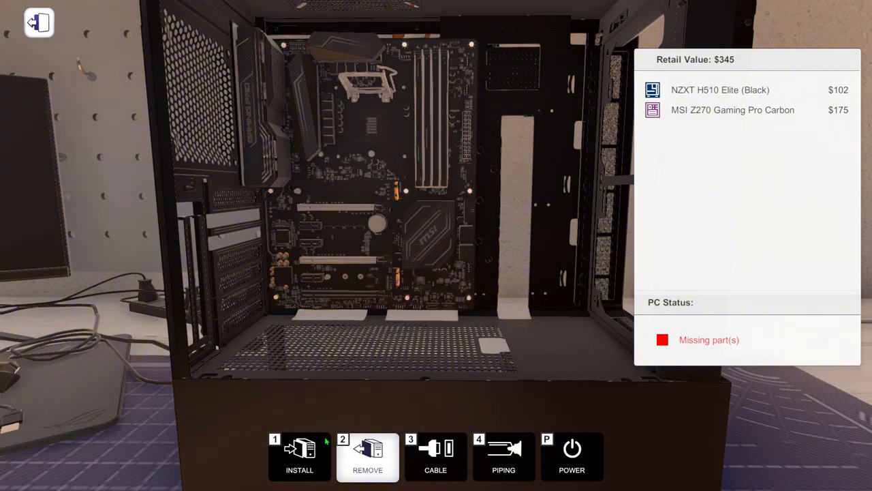
left_click(299, 456)
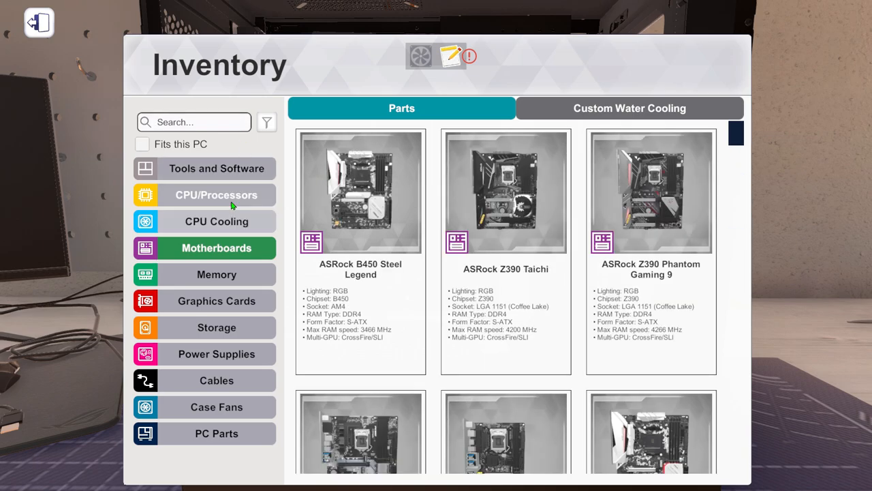
Install the Intel Core i7-7700K found via '7700K' and clear the search for compatible parts.
left_click(216, 193)
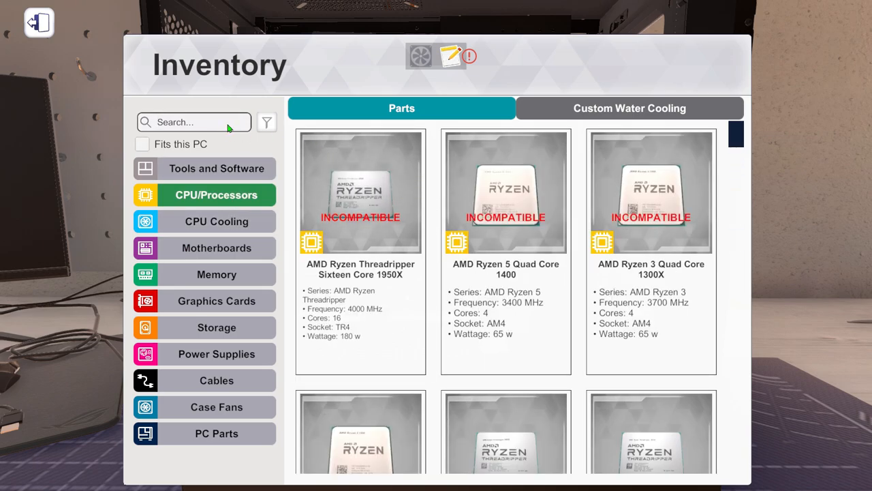
type("7700")
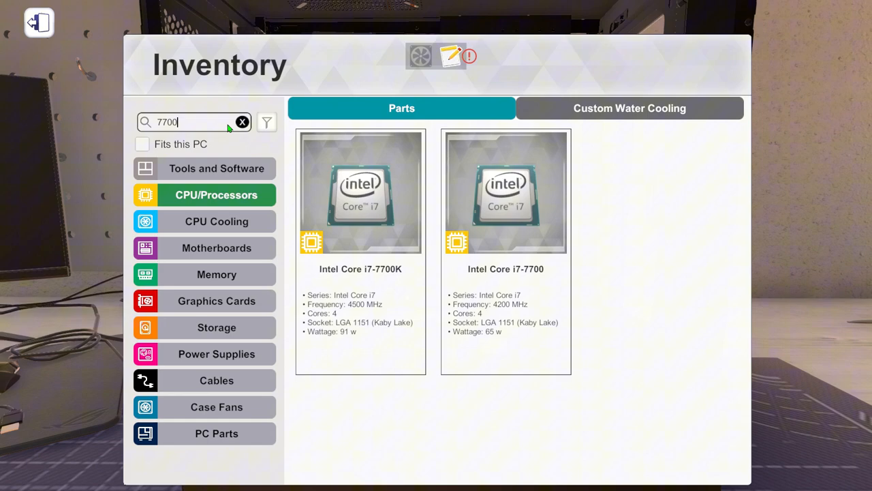
type("K")
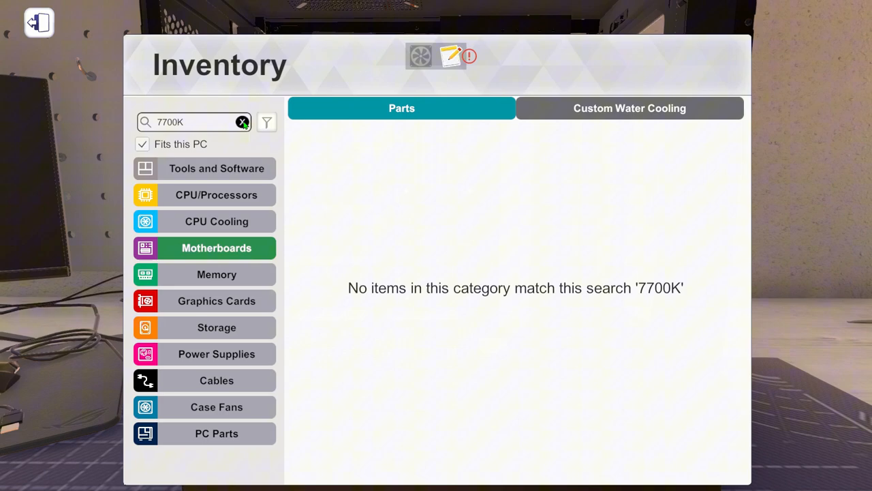
left_click(243, 122)
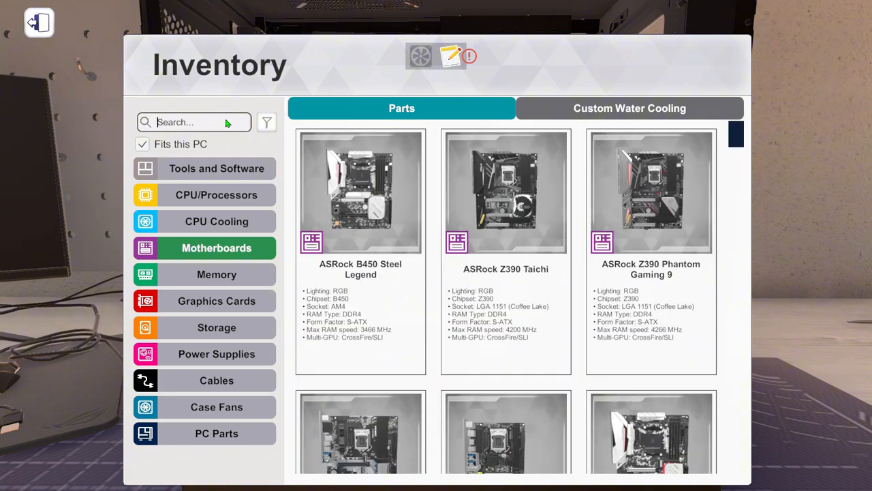
type("v")
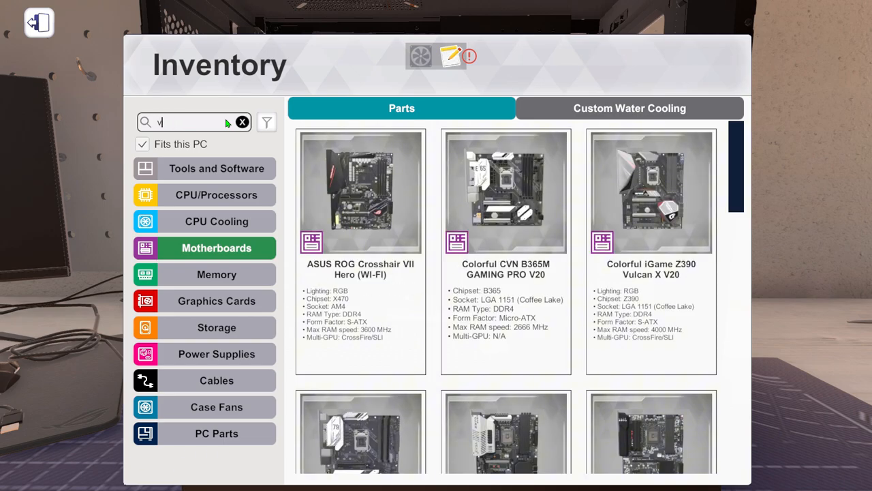
left_click(243, 123)
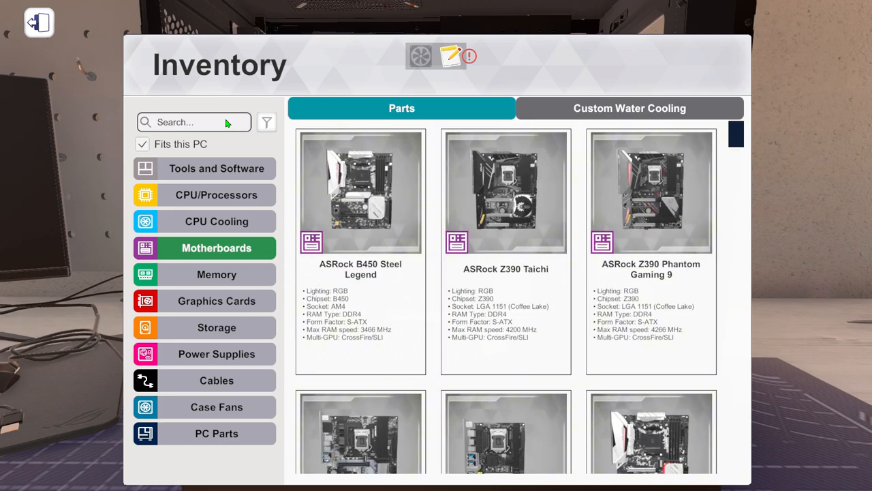
mouse_move(240, 279)
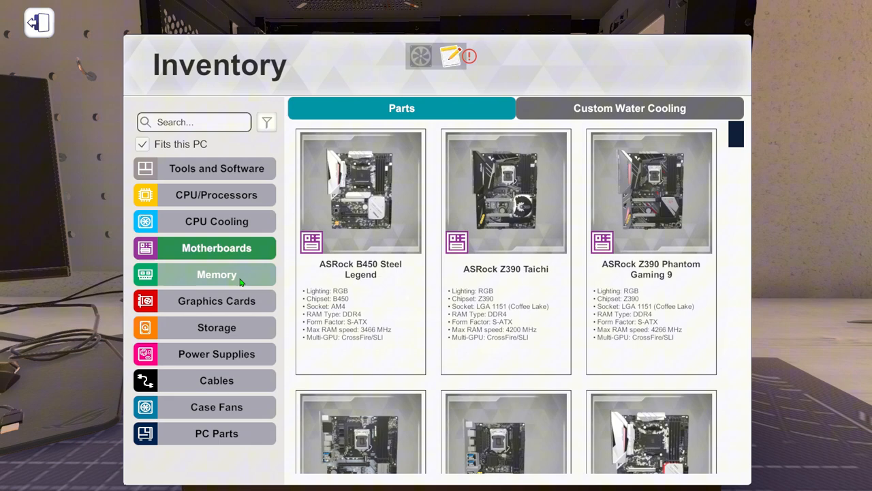
Install the Corsair Vengeance RGB PRO memory found via 'ven' and move on to tools and software.
left_click(216, 274)
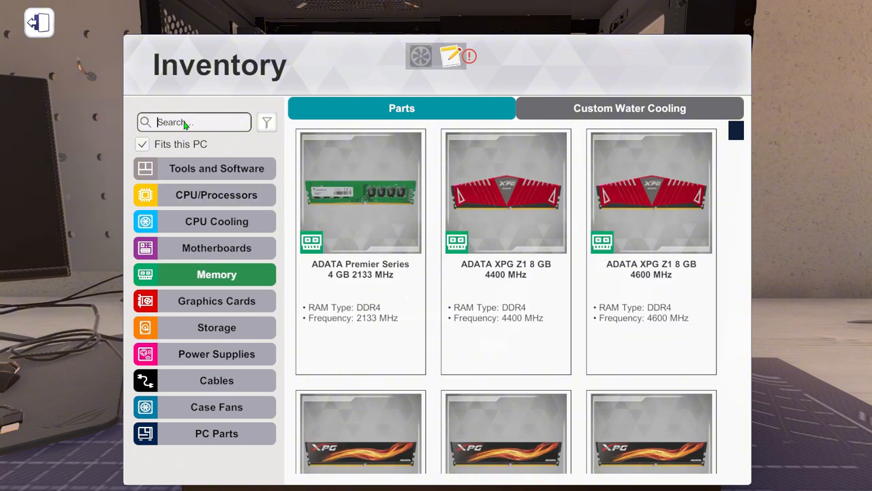
type("ven")
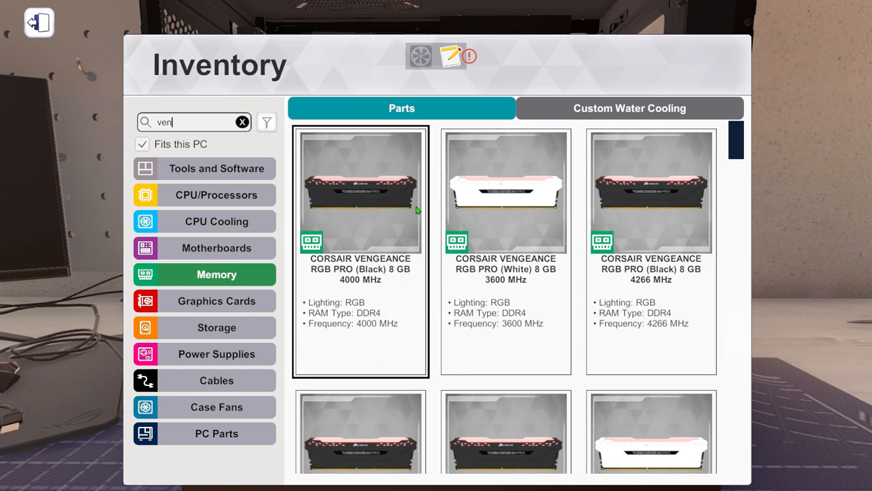
scroll("down", 3)
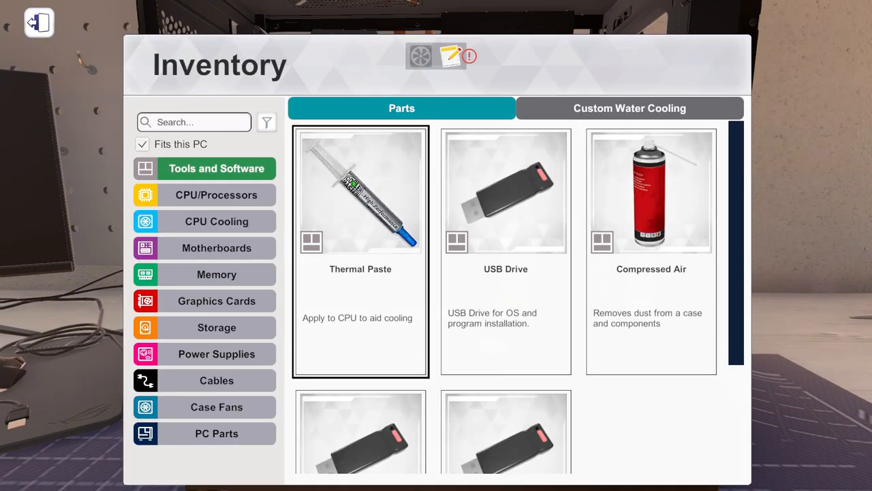
Apply thermal paste and find the Corsair H115i PRO RGB 280mm cooler via 'h115'.
left_click(360, 191)
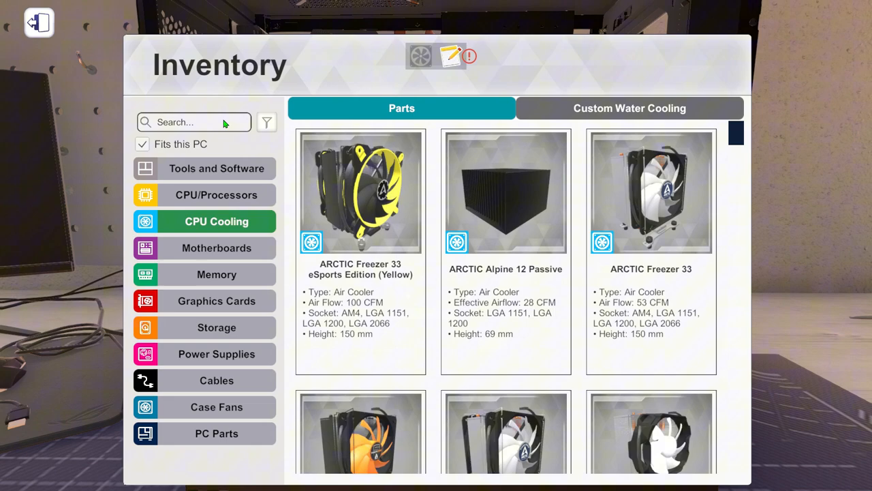
type("h115")
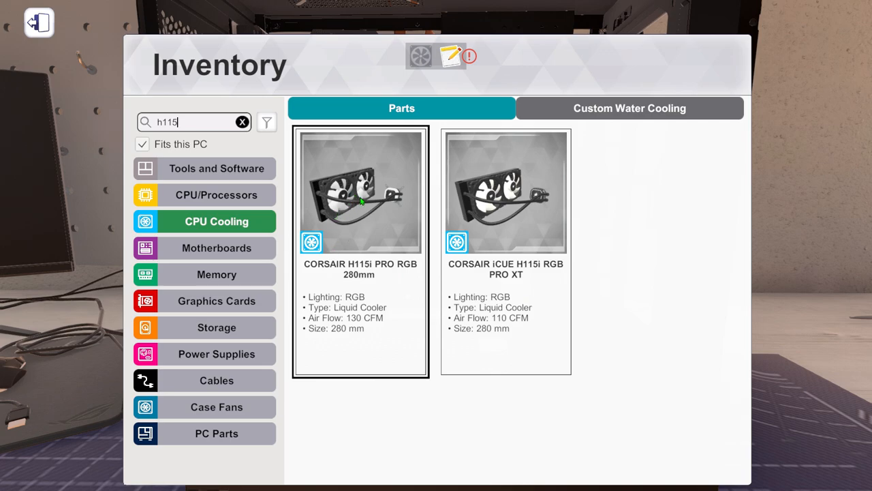
mouse_move(361, 218)
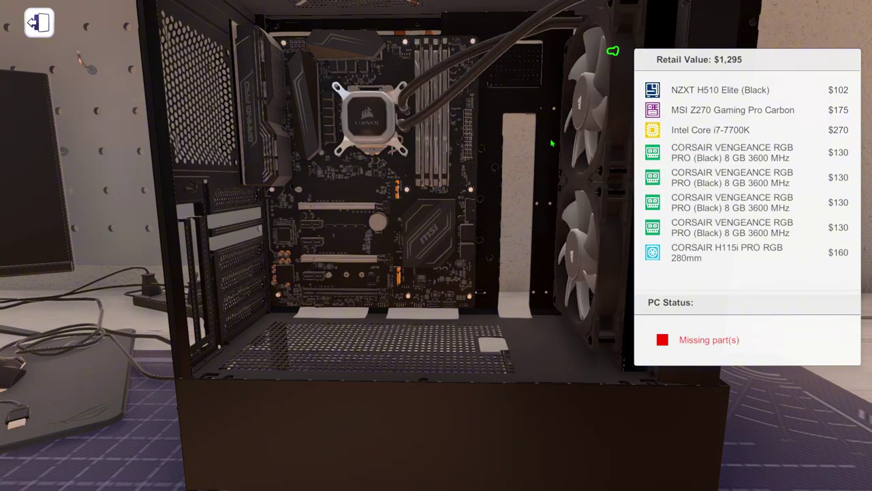
mouse_move(371, 120)
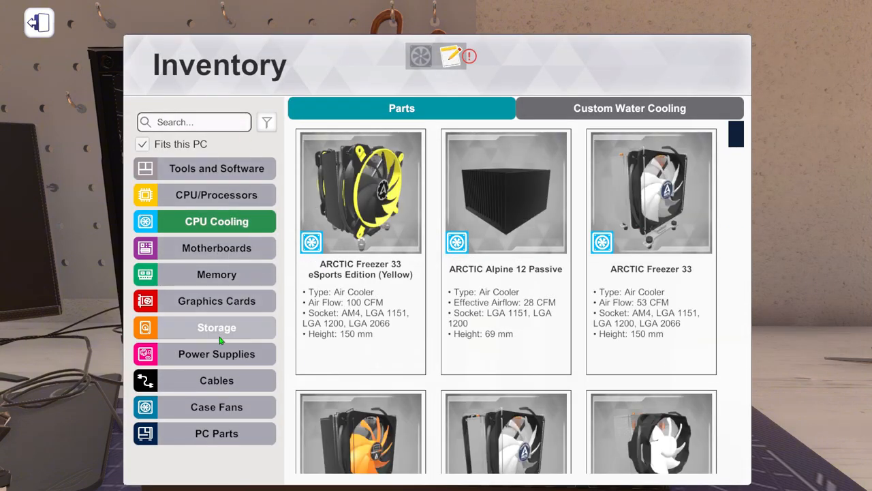
Install the black Corsair LL120 RGB LED case fan found via 'll1'.
left_click(215, 406)
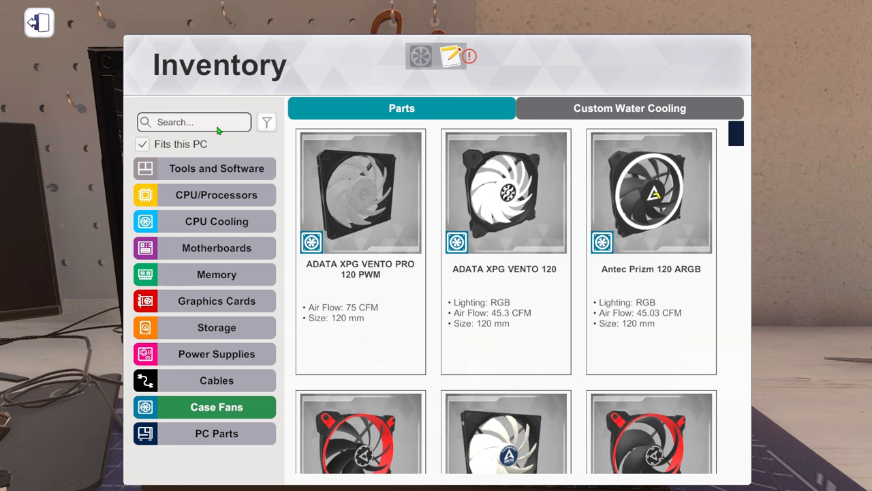
type("ll12")
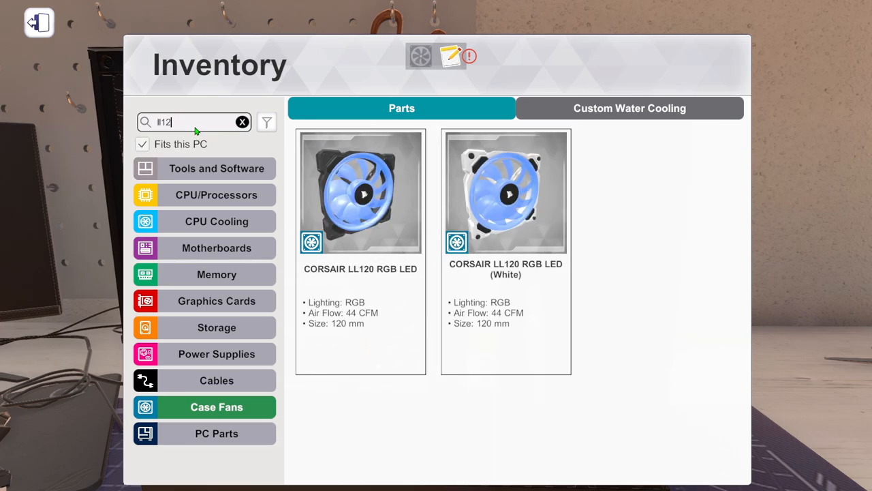
left_click(360, 193)
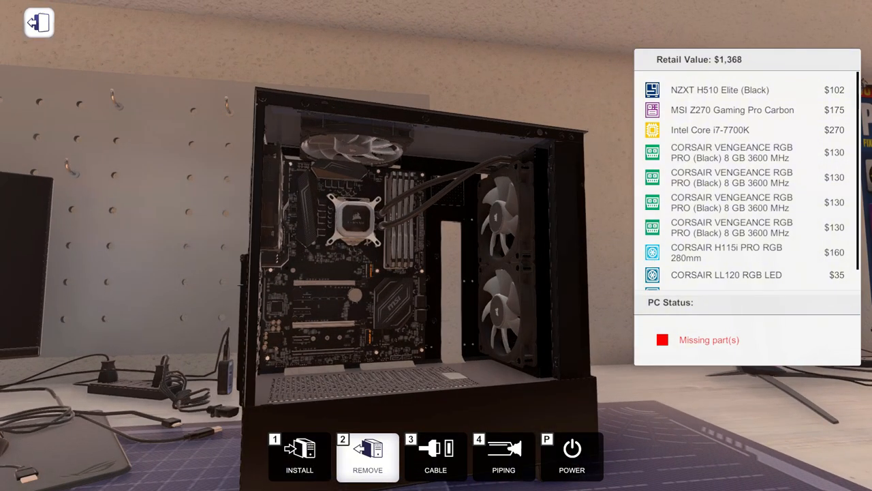
mouse_move(352, 218)
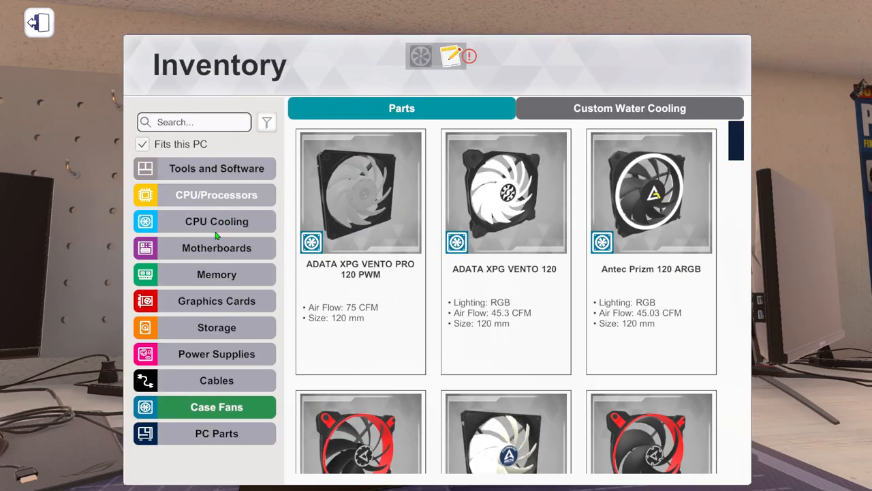
Add the 1TB Cardea Zero SSD and Corsair RM750x power supply to the build.
left_click(216, 327)
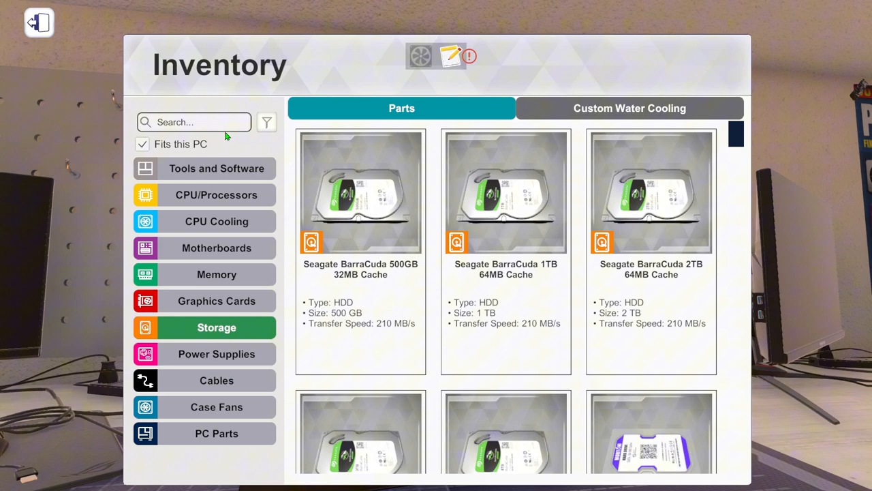
type("cardea zero")
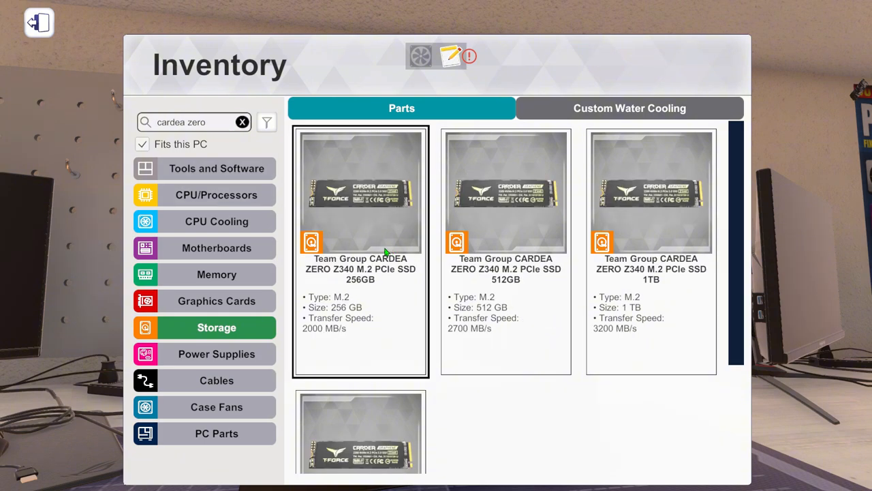
scroll("down", 3)
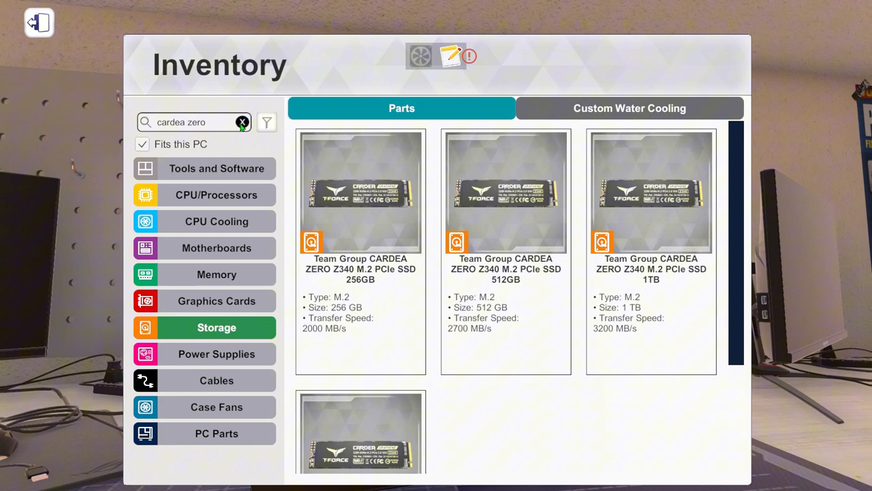
type("750x")
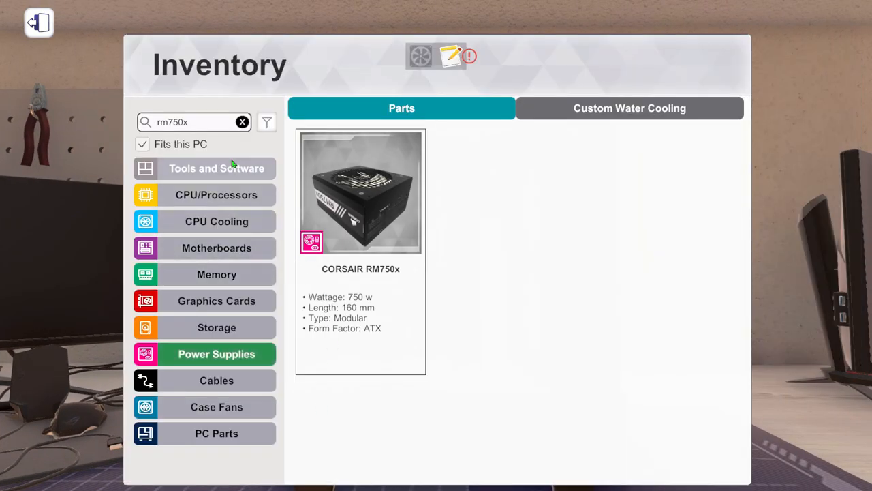
Take the ASUS ROG Strix GTX 1080 OC Edition card found via '1080'.
left_click(215, 301)
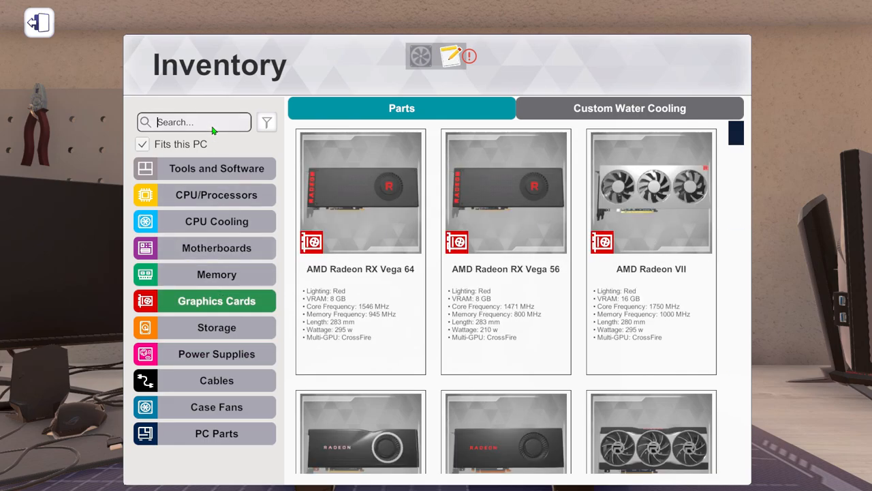
type("1080")
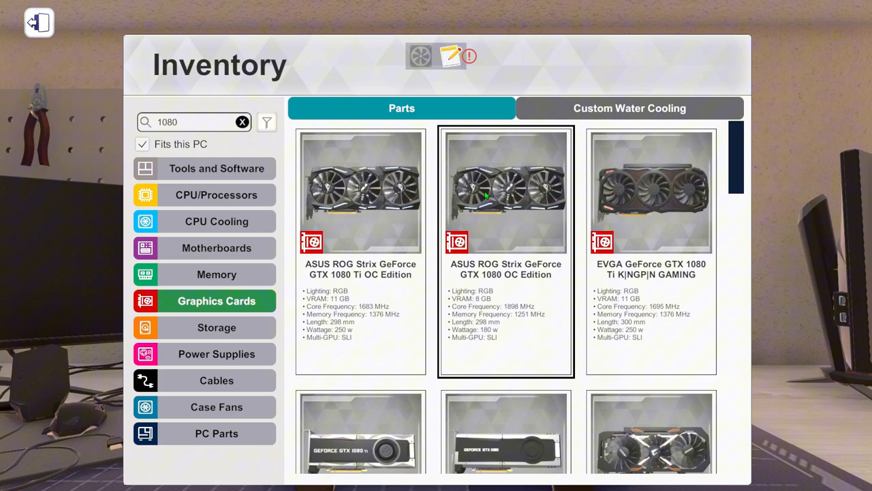
left_click(504, 191)
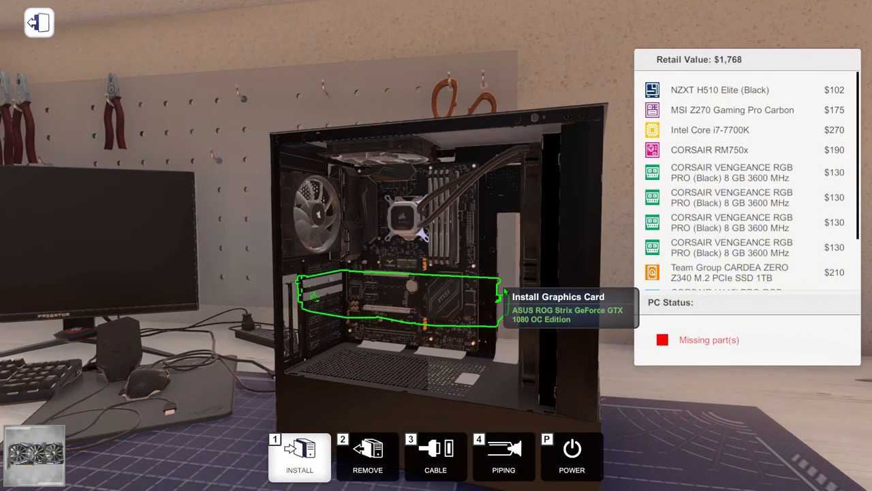
Seat the GTX 1080 in its PCIe slot and switch to Cable mode.
left_click(300, 457)
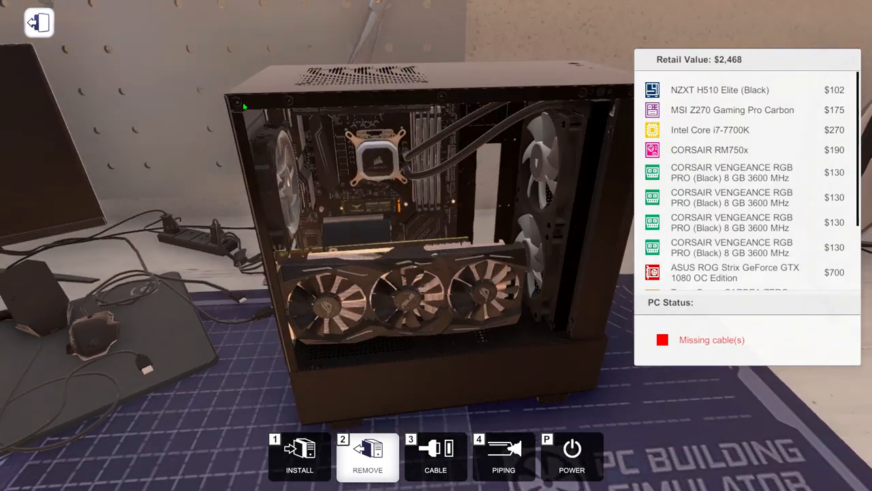
left_click(436, 466)
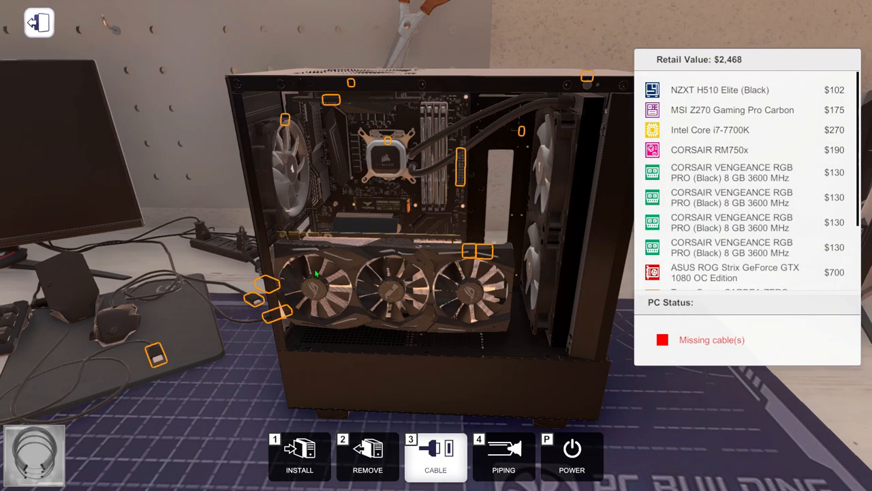
Connect all remaining cables and power on the PC into Click BIOS.
left_click(436, 457)
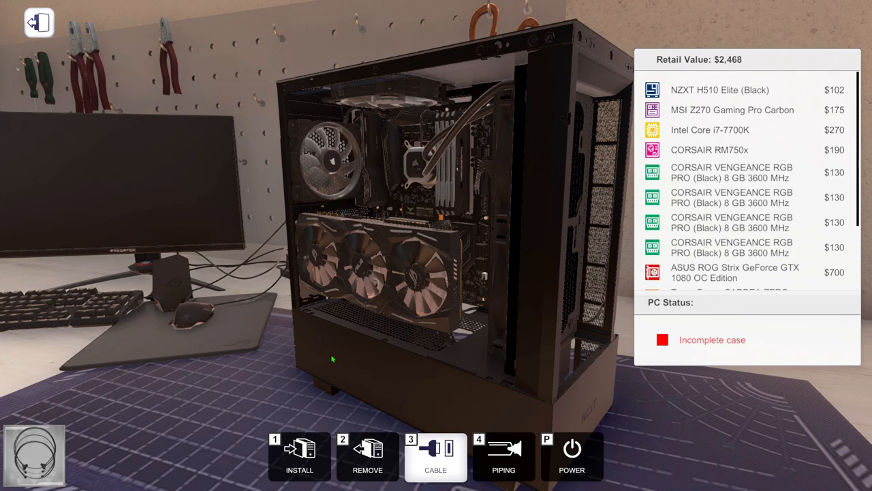
left_click(572, 460)
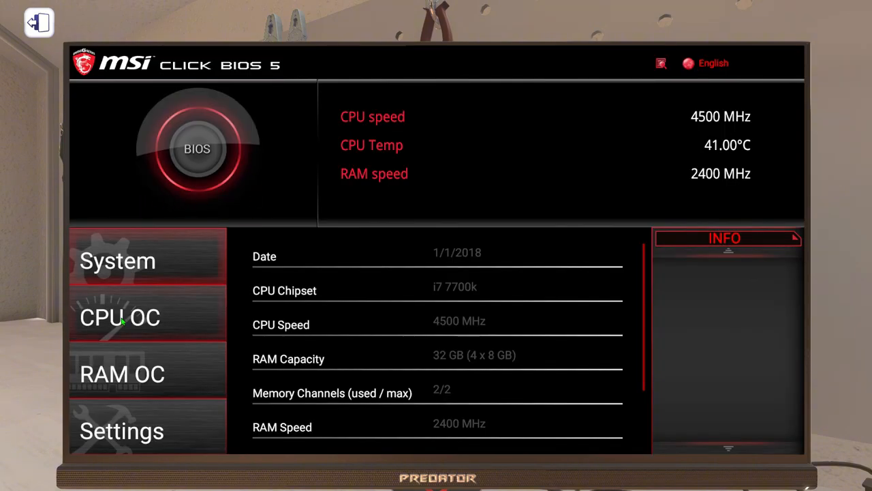
Enable XMP in RAM OC, then apply BIOS changes and restart into the Omega OS desktop.
left_click(122, 373)
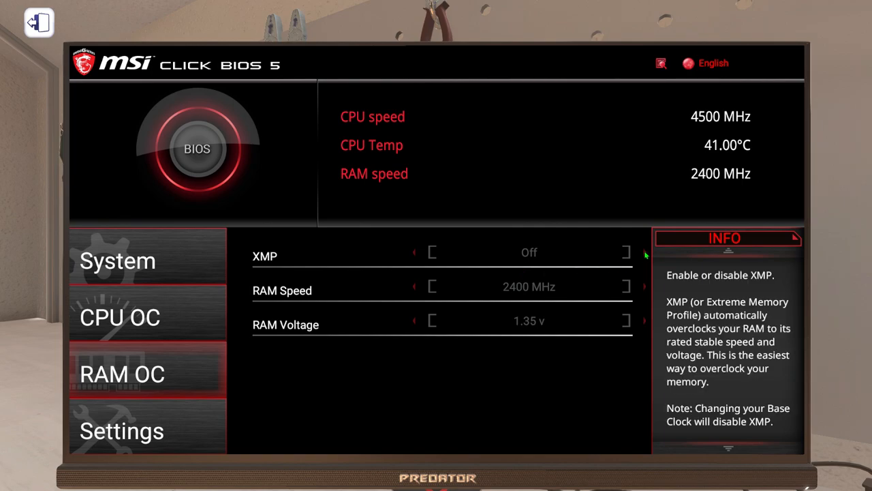
left_click(121, 433)
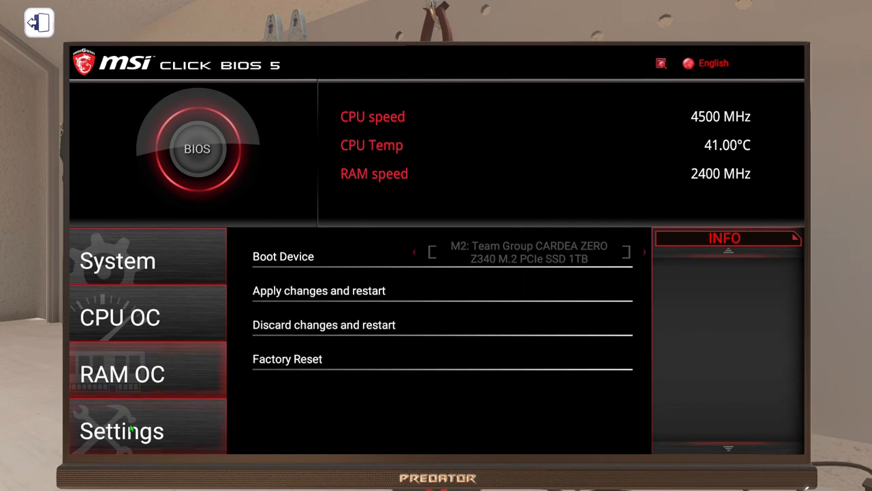
left_click(319, 290)
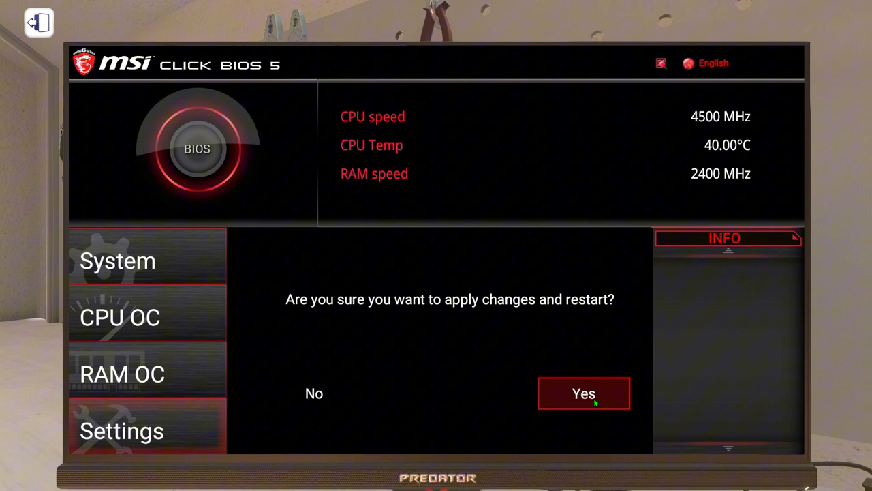
left_click(583, 392)
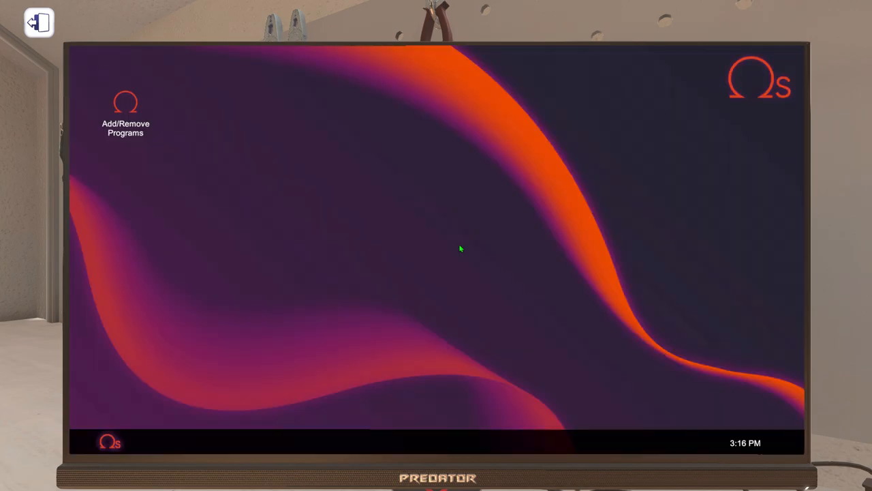
Install the available programs via Add/Remove Programs and answer the restart-now prompt.
double_click(125, 101)
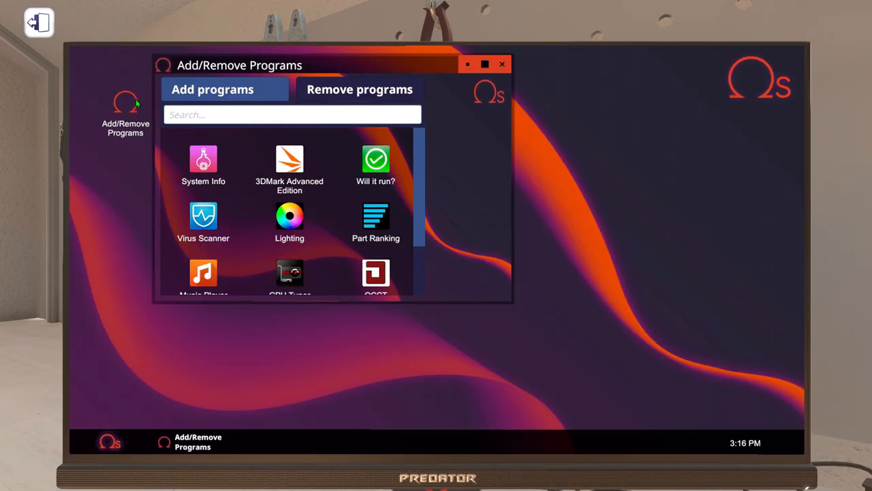
scroll("down", 3)
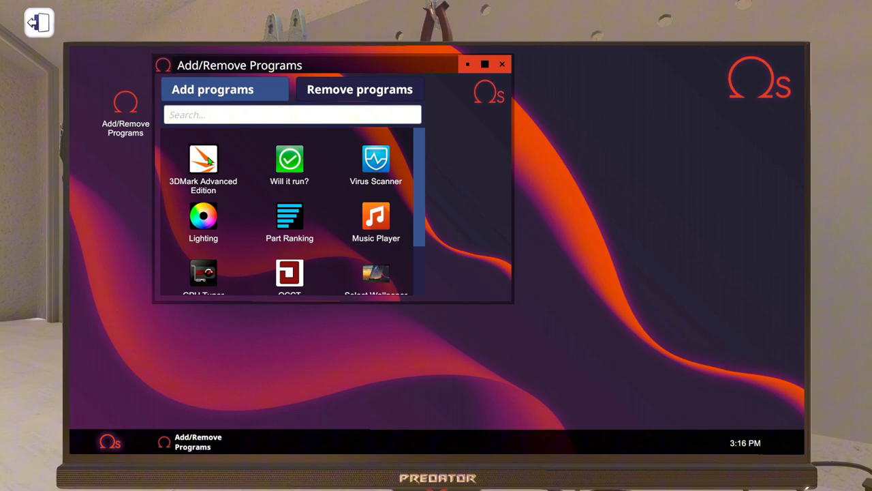
scroll("down", 3)
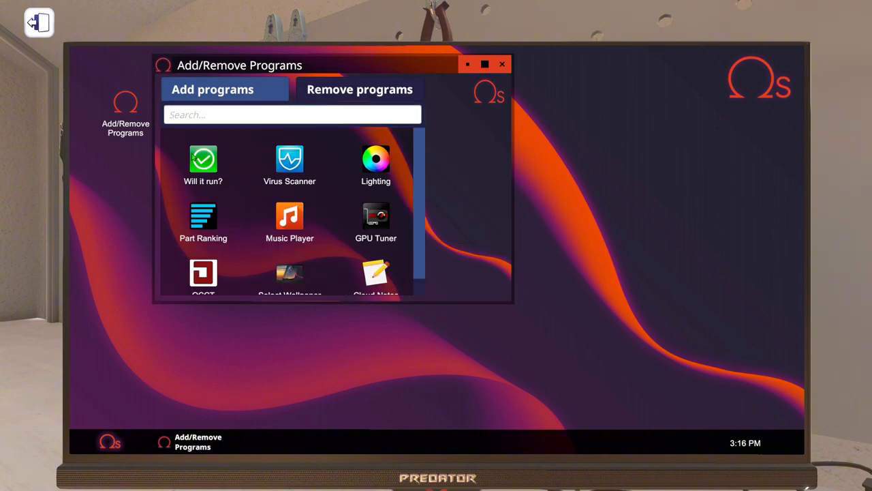
left_click(289, 158)
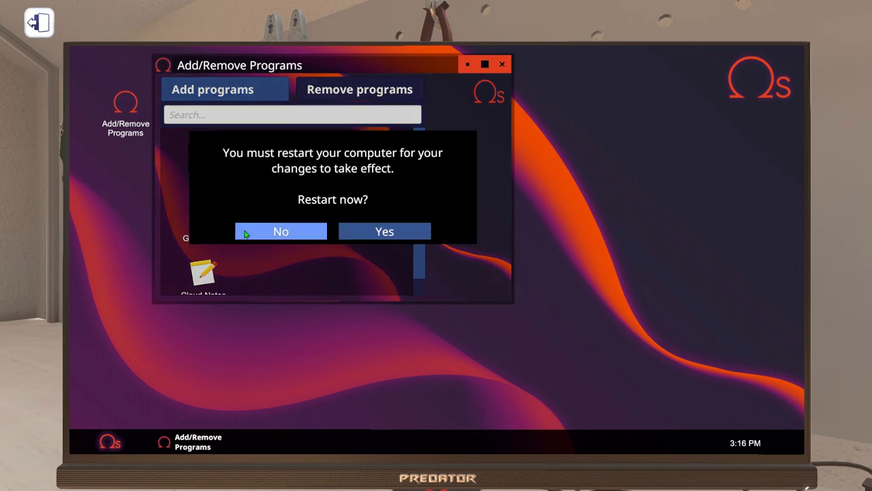
left_click(281, 232)
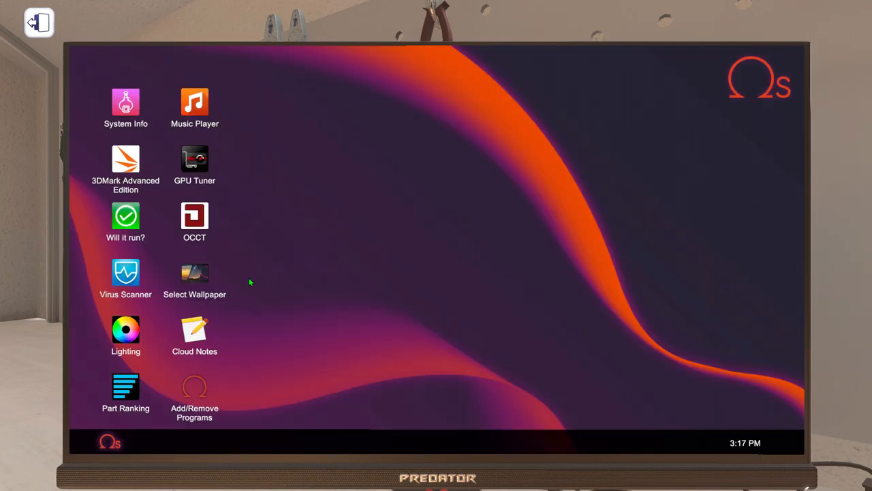
mouse_move(128, 331)
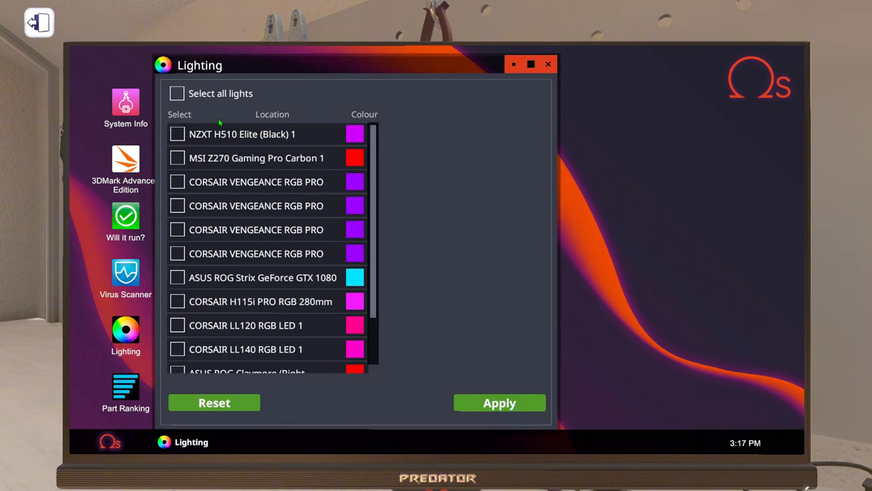
Tick Select all lights in Lighting, then exit the PC screen to the workbench.
left_click(177, 93)
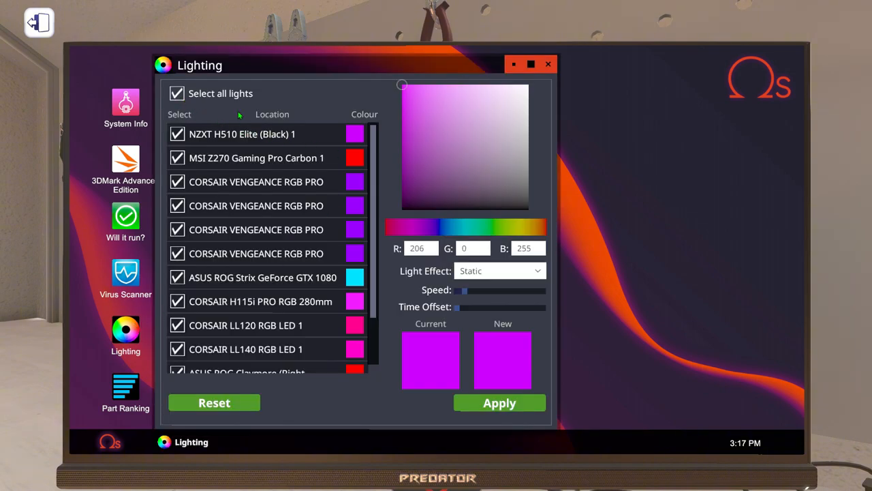
left_click(499, 269)
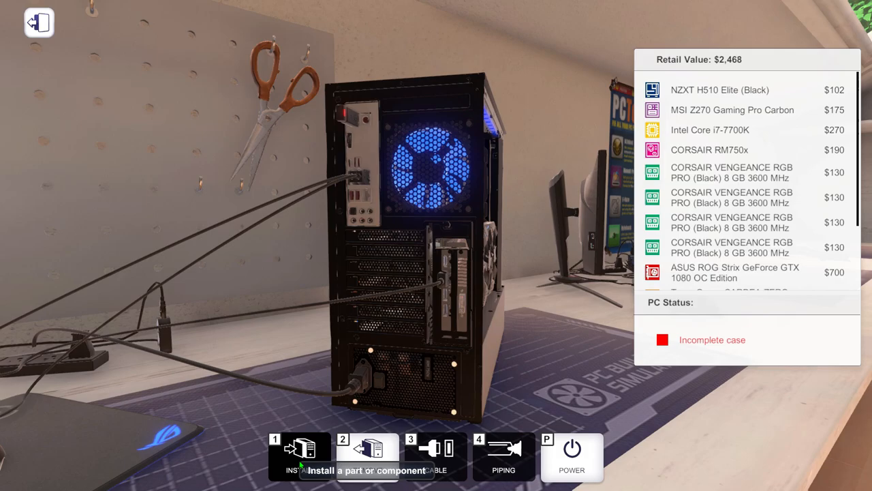
Return to the running PC to recolour all lights blue with the Rainbow effect.
left_click(298, 463)
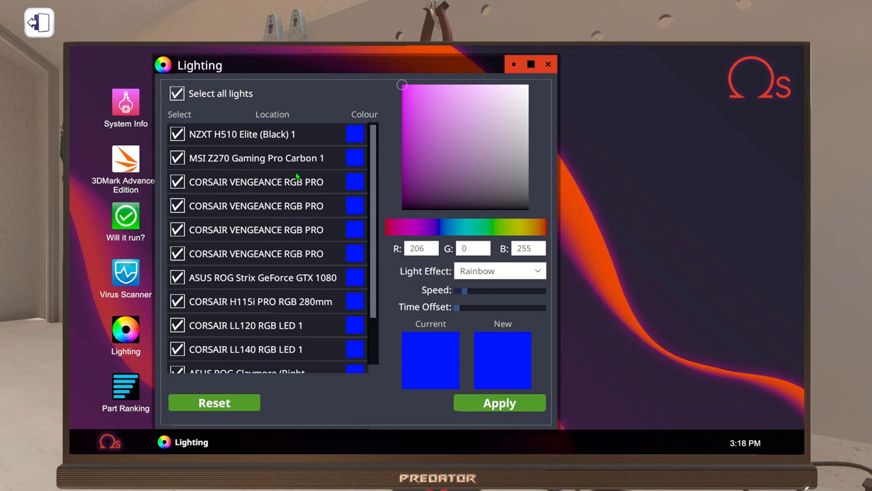
Close Lighting, launch 3DMark Advanced Edition and run Time Spy, scoring 7,041.
left_click(545, 63)
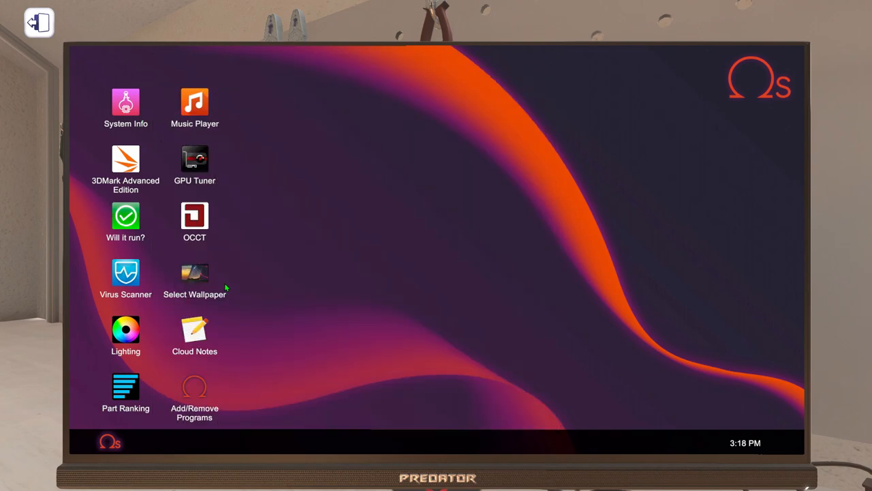
double_click(125, 163)
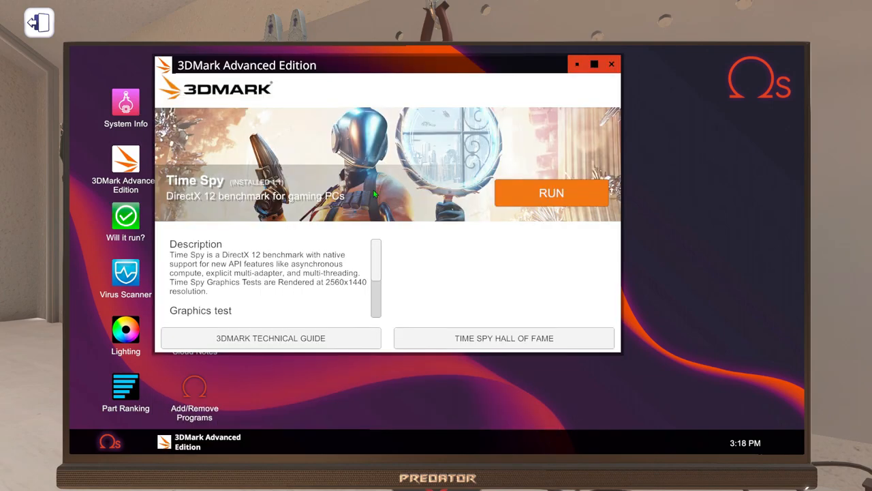
mouse_move(536, 194)
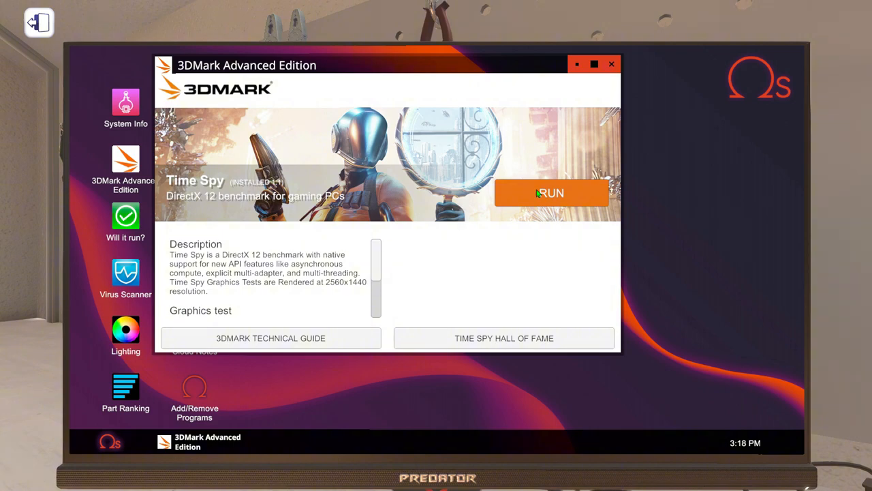
left_click(550, 192)
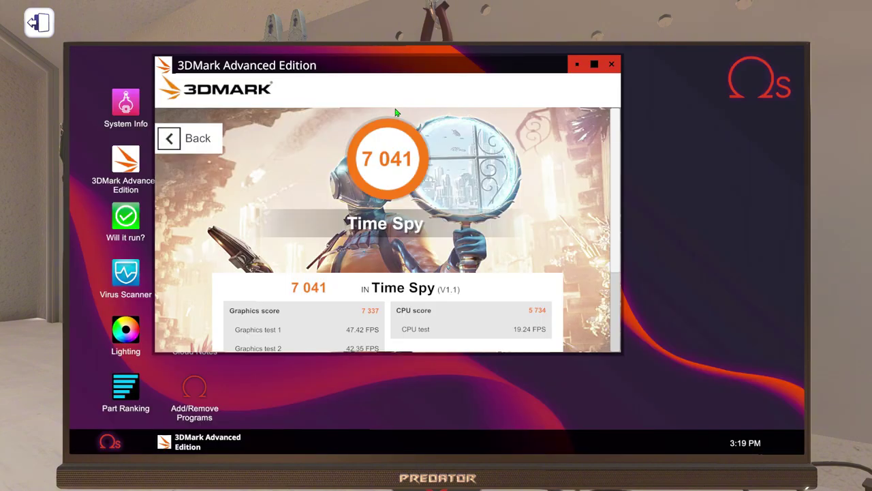
mouse_move(387, 169)
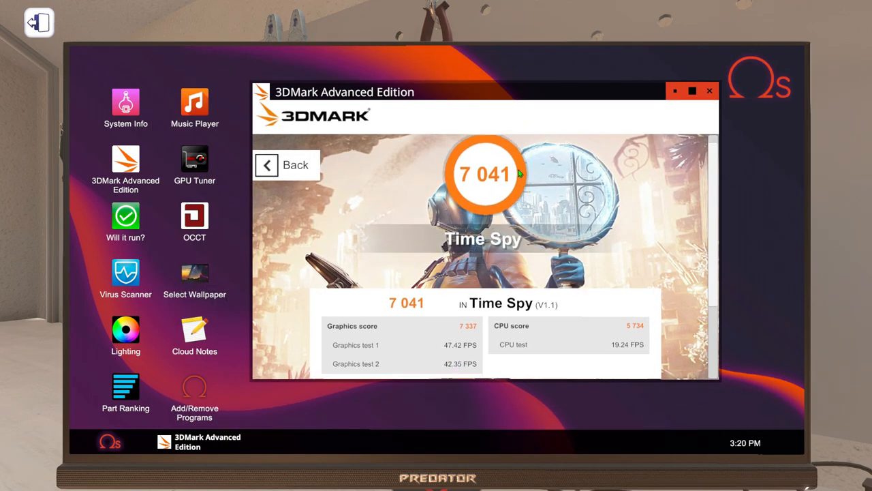
scroll("down", 3)
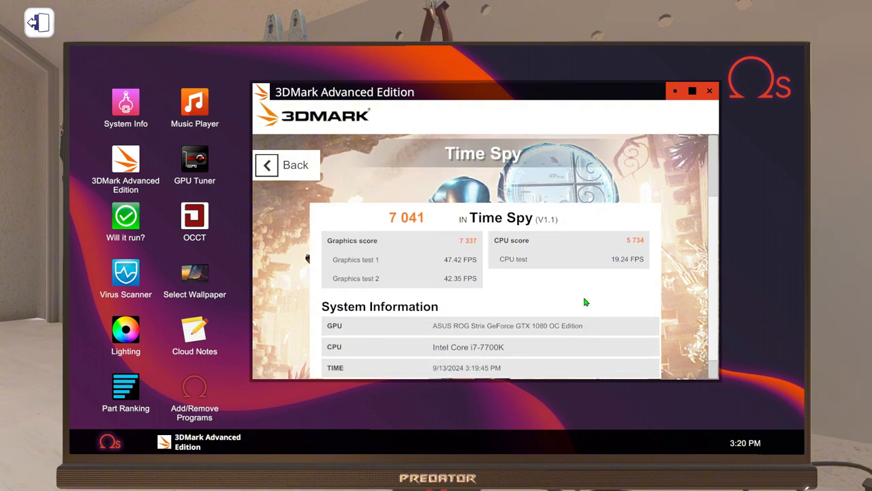